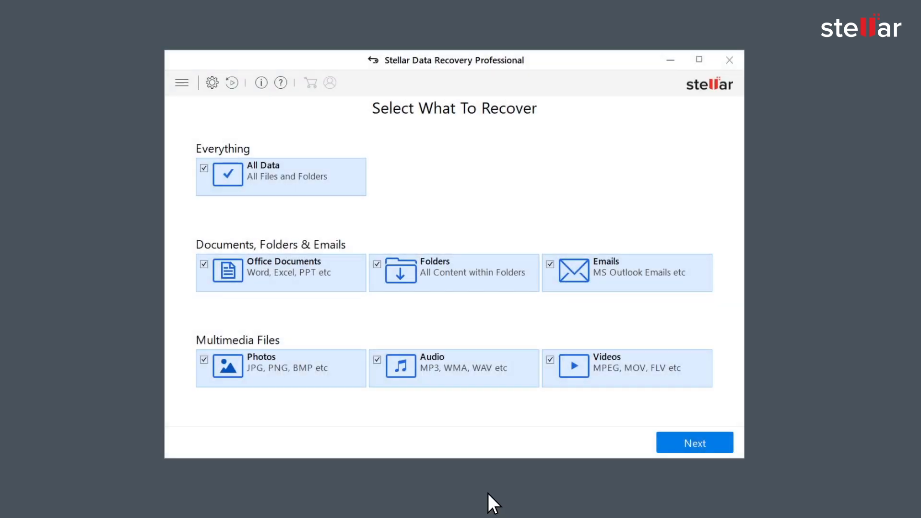
# Step: Open Advanced Settings from the toolbar gear icon
pyautogui.click(211, 83)
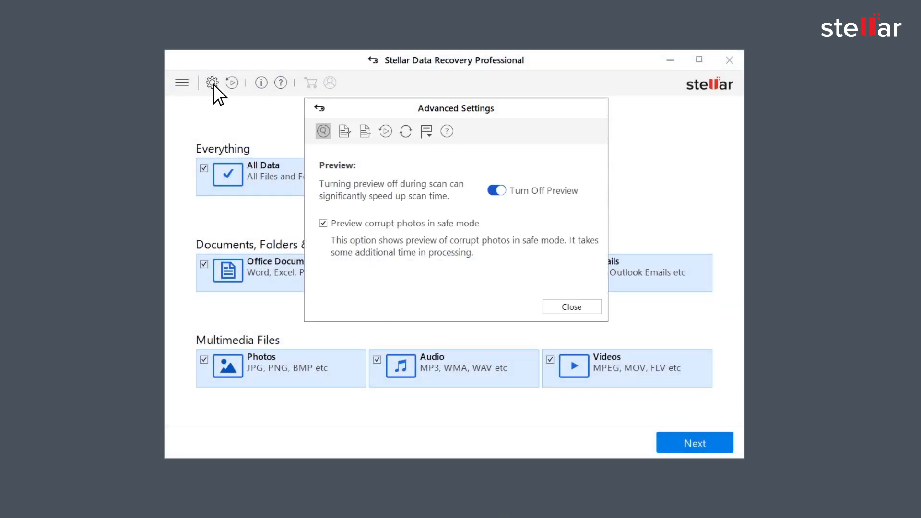
pyautogui.moveTo(370, 144)
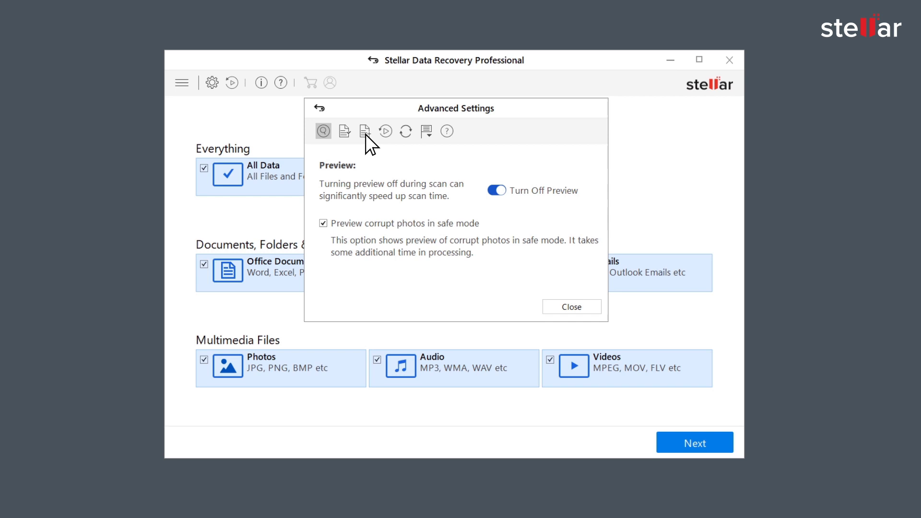
# Step: Show the Add or Edit File Type page within Advanced Settings
pyautogui.click(364, 130)
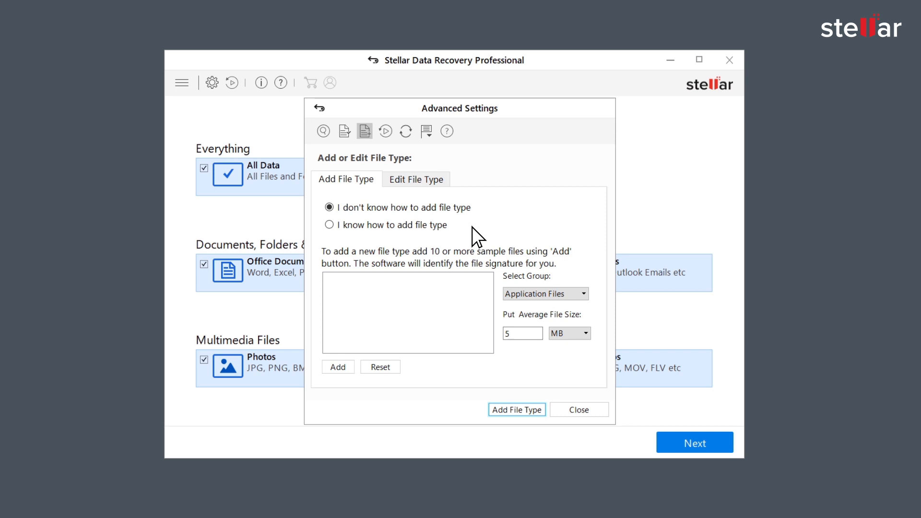
pyautogui.moveTo(338, 222)
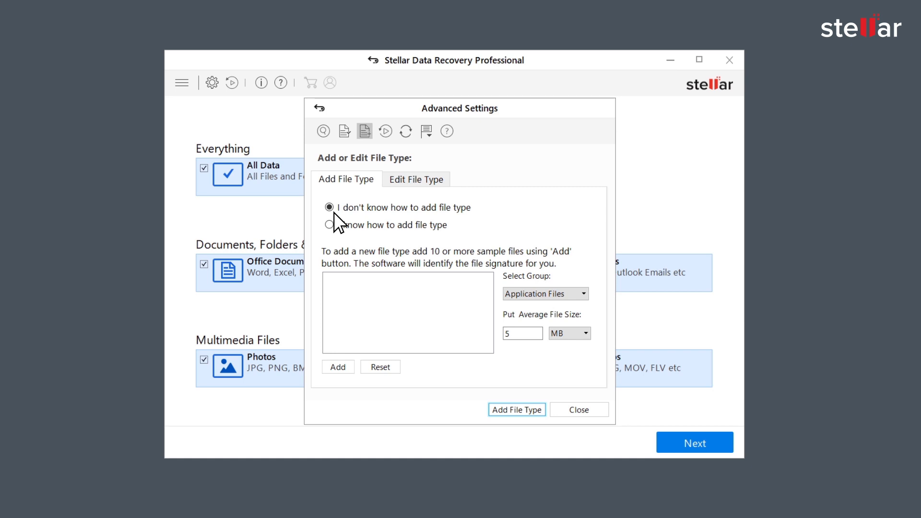
pyautogui.moveTo(340, 243)
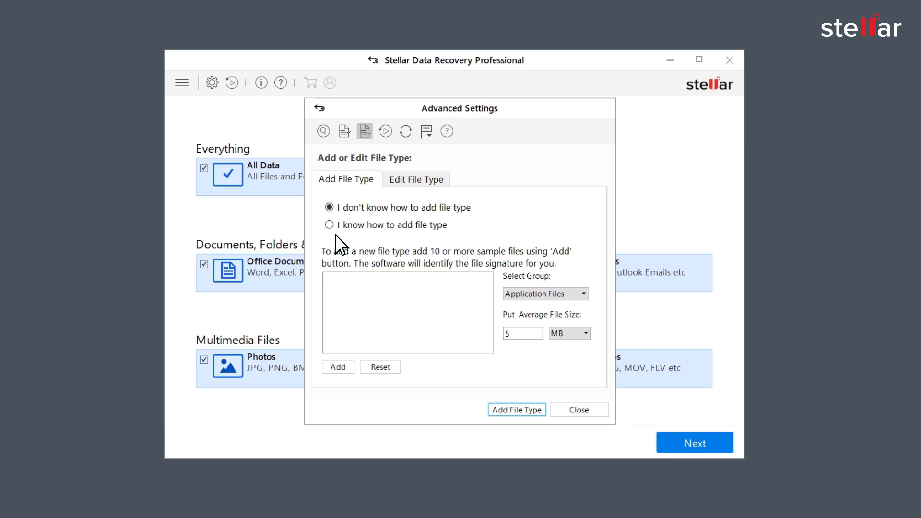
# Step: Load the ten sample .clk files from Desktop\file into the Add File Type list
pyautogui.click(337, 366)
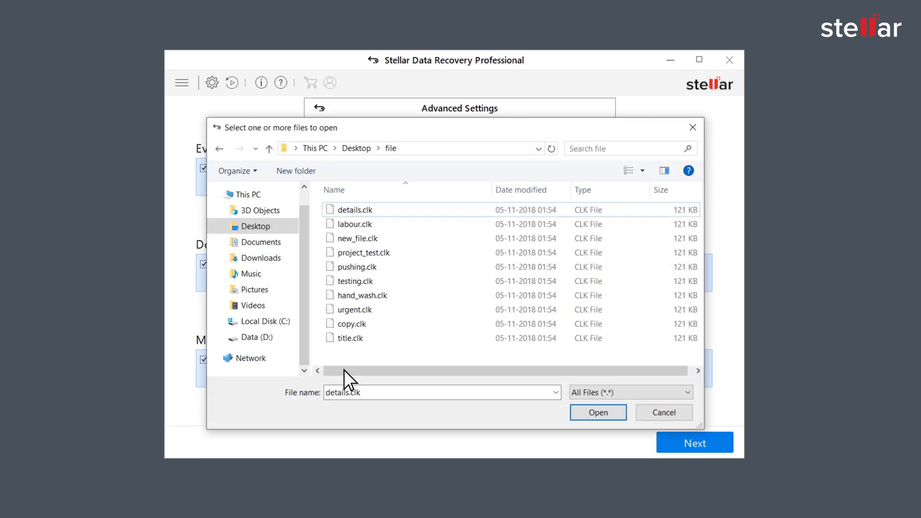
pyautogui.moveTo(530, 357)
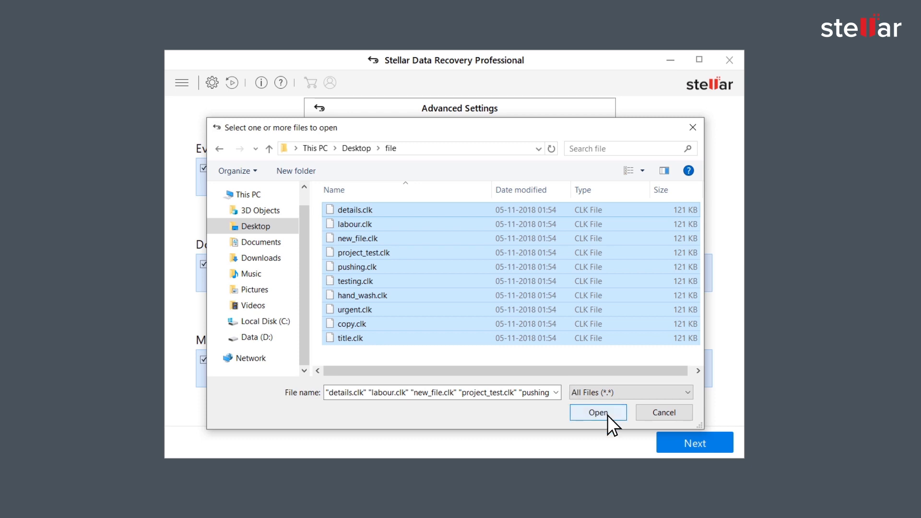
pyautogui.click(597, 412)
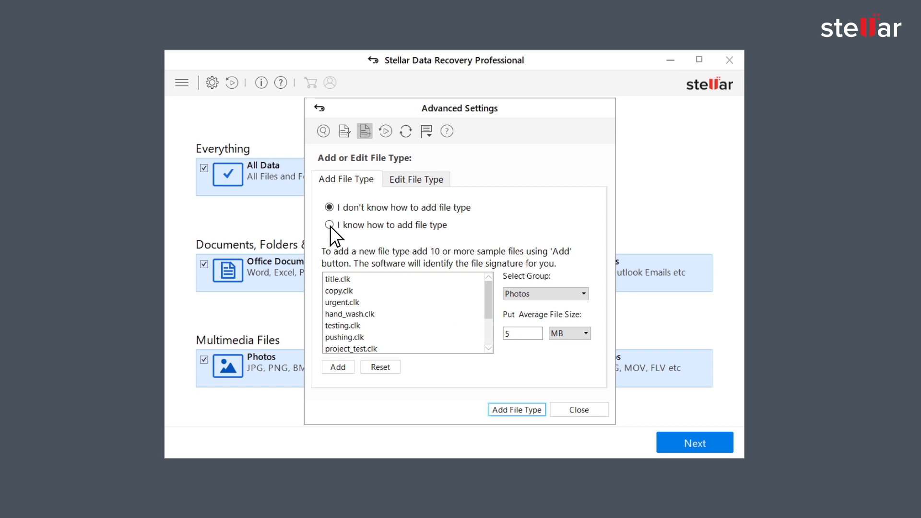
# Step: Manually define Conversion AL, extension GIMP, Photos, 20 KB, offset 20, and add the header
pyautogui.click(329, 225)
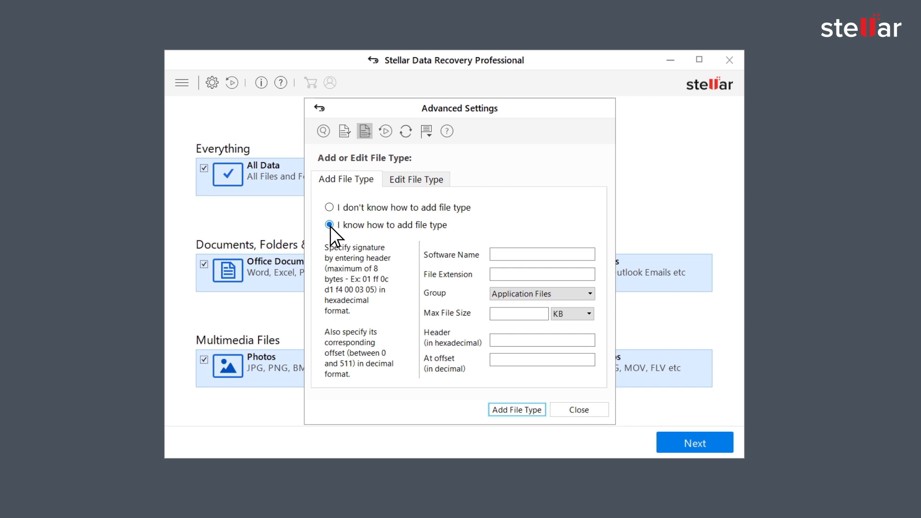
pyautogui.click(329, 225)
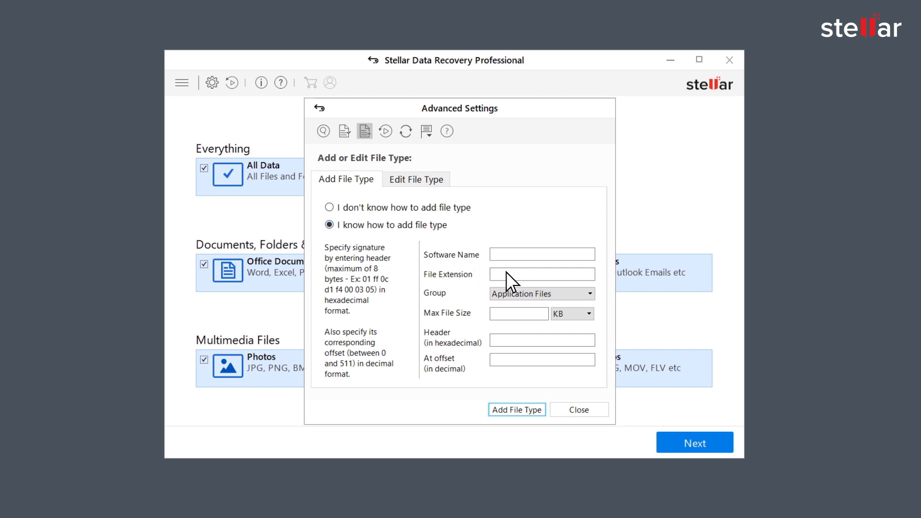
pyautogui.write('Conversion A')
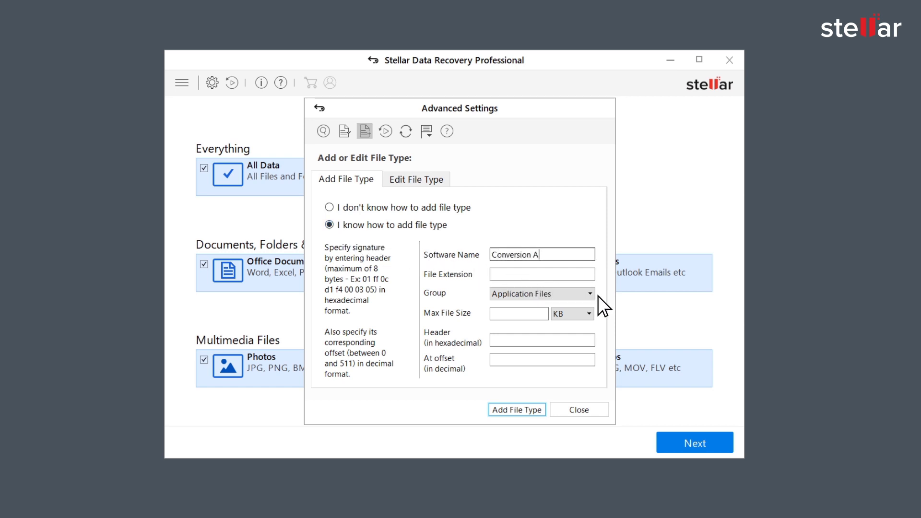
pyautogui.write('GIMP')
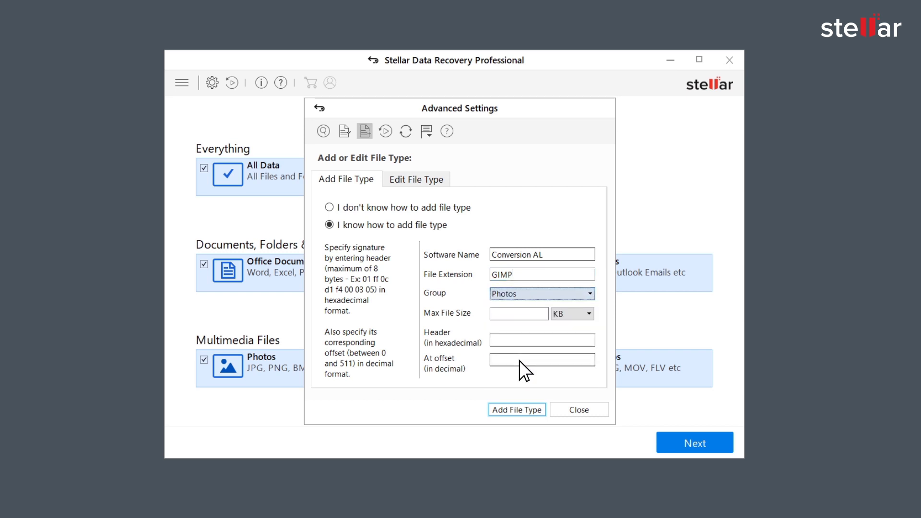
pyautogui.write('20')
pyautogui.click(542, 340)
pyautogui.write('0a ff 0c d1 f4 00 03 05')
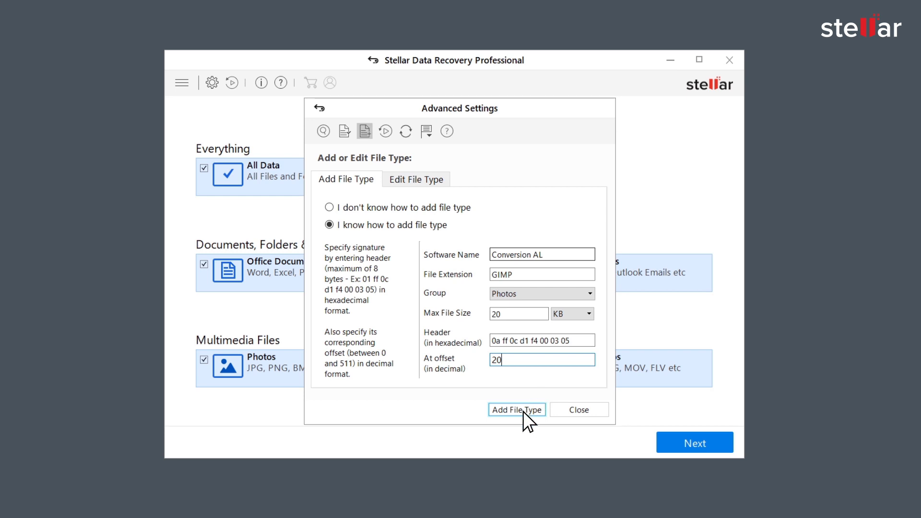
pyautogui.click(516, 410)
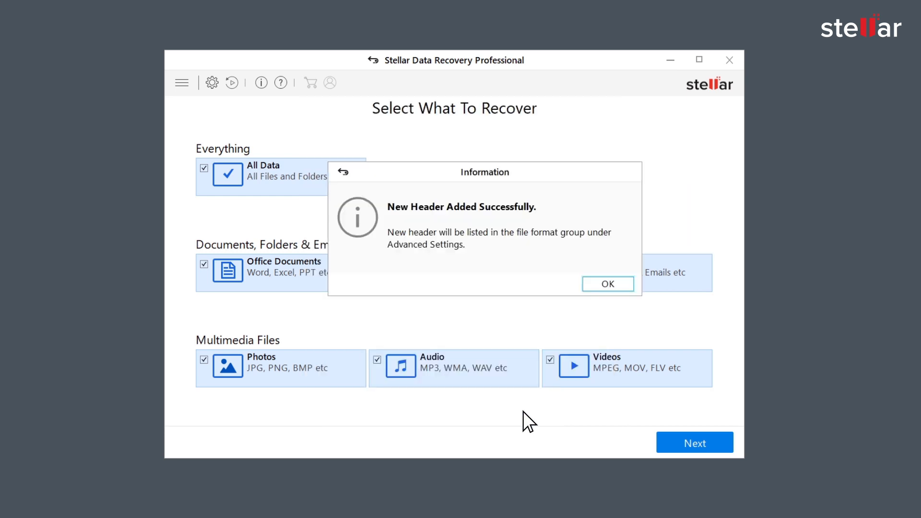